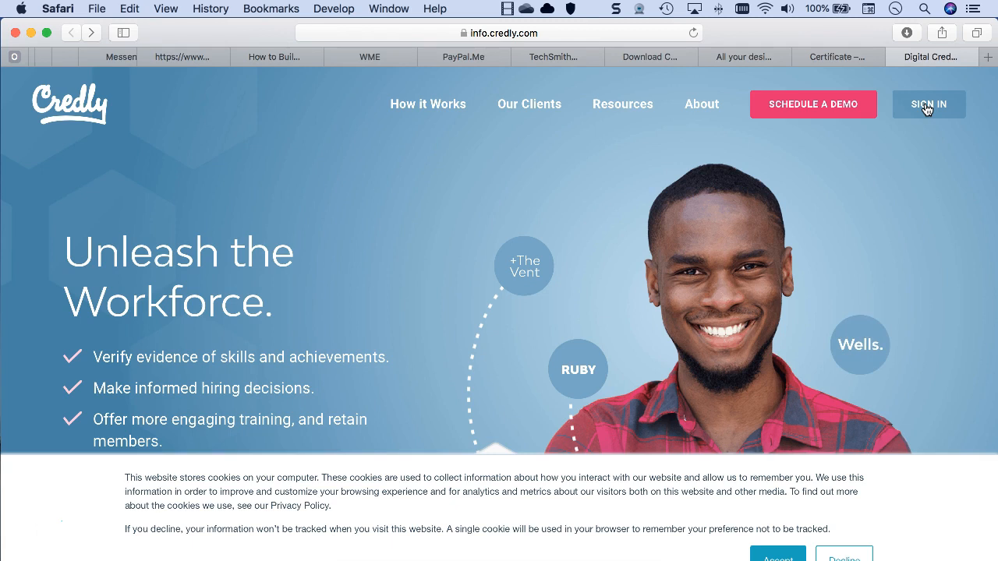
# Go to Credly's sign-in page and accept the cookie notice.
pyautogui.click(929, 103)
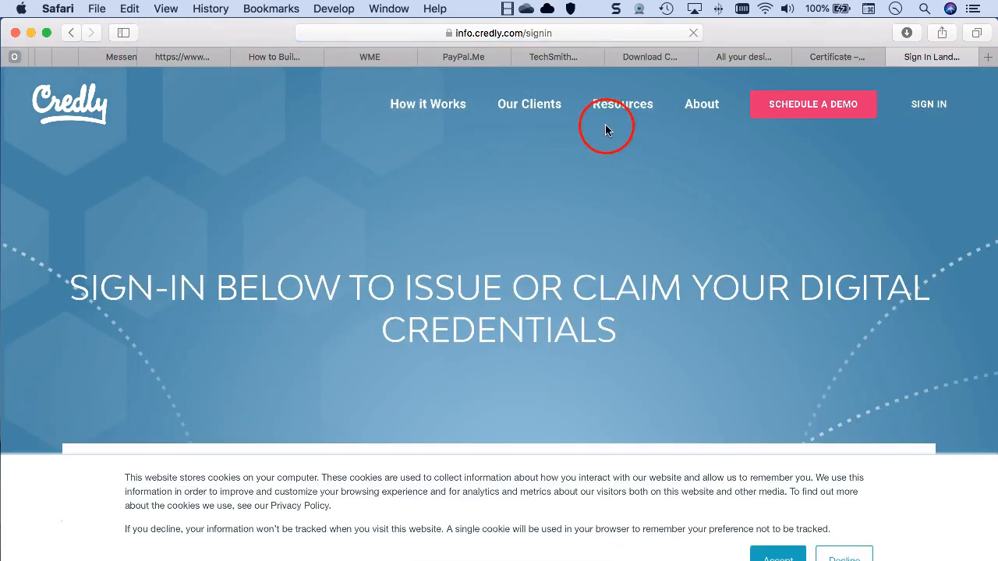
pyautogui.scroll(-3)
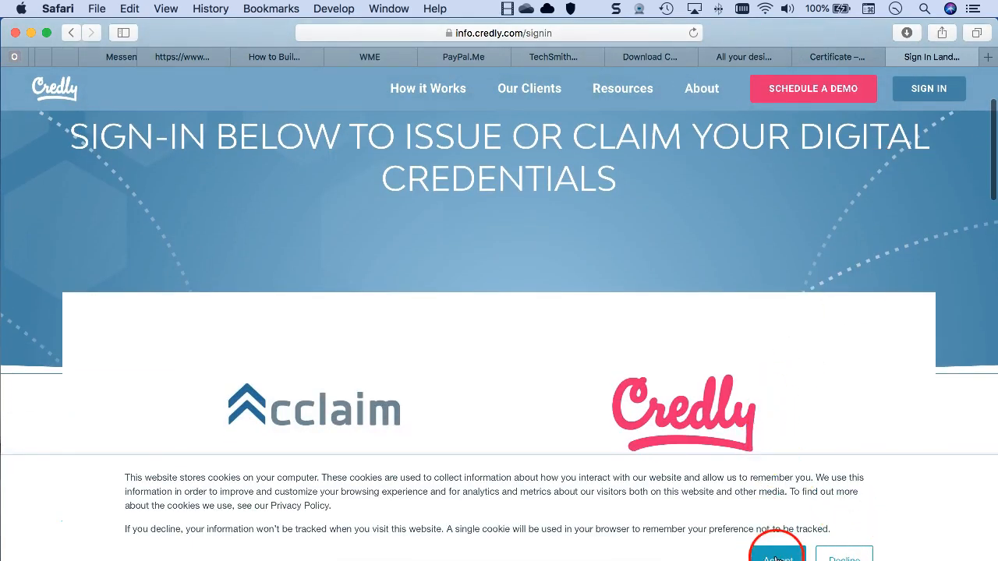
pyautogui.click(777, 555)
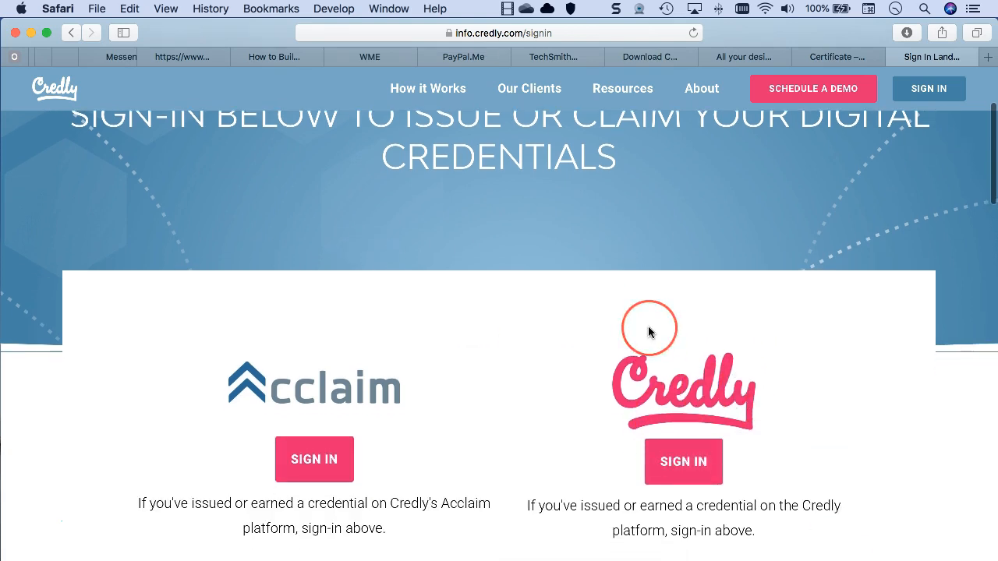
pyautogui.scroll(-3)
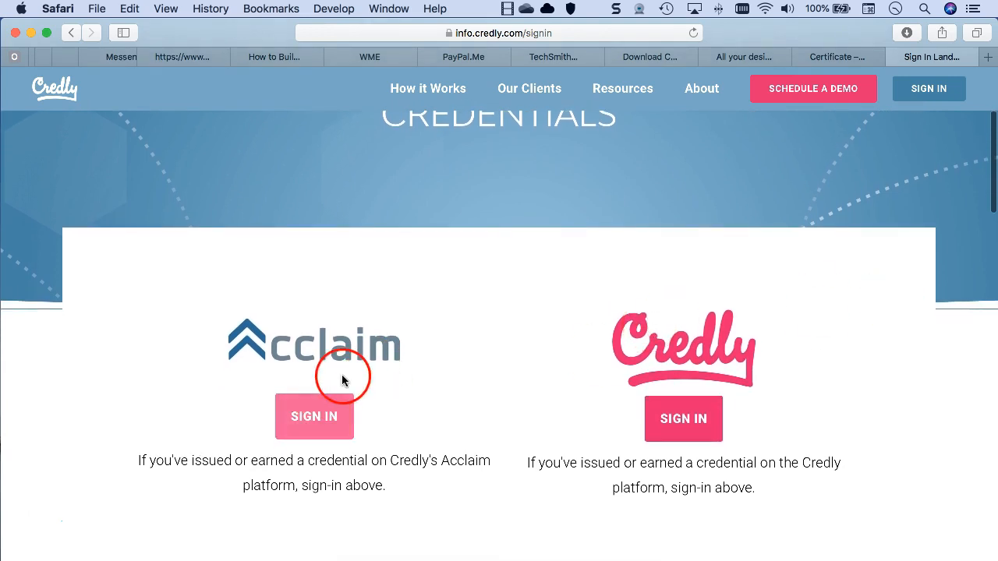
pyautogui.moveTo(329, 408)
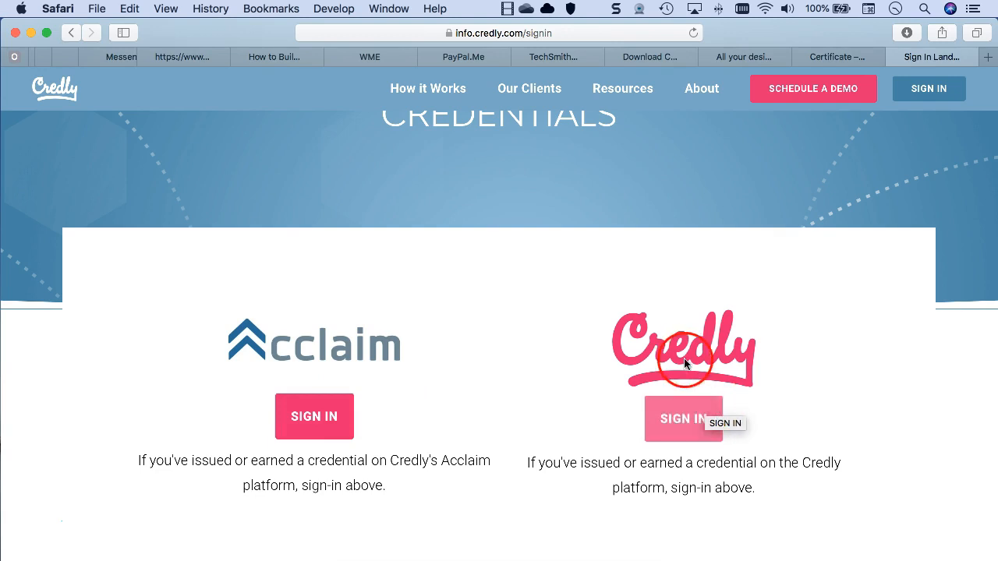
# Choose the Credly platform sign-in and accept the login page's cookie notice.
pyautogui.click(683, 417)
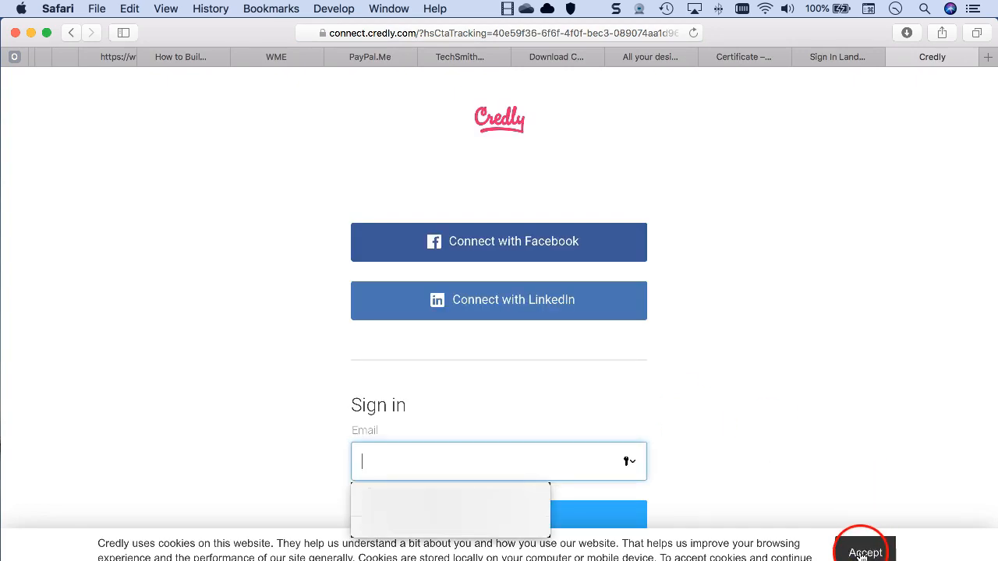
pyautogui.click(870, 552)
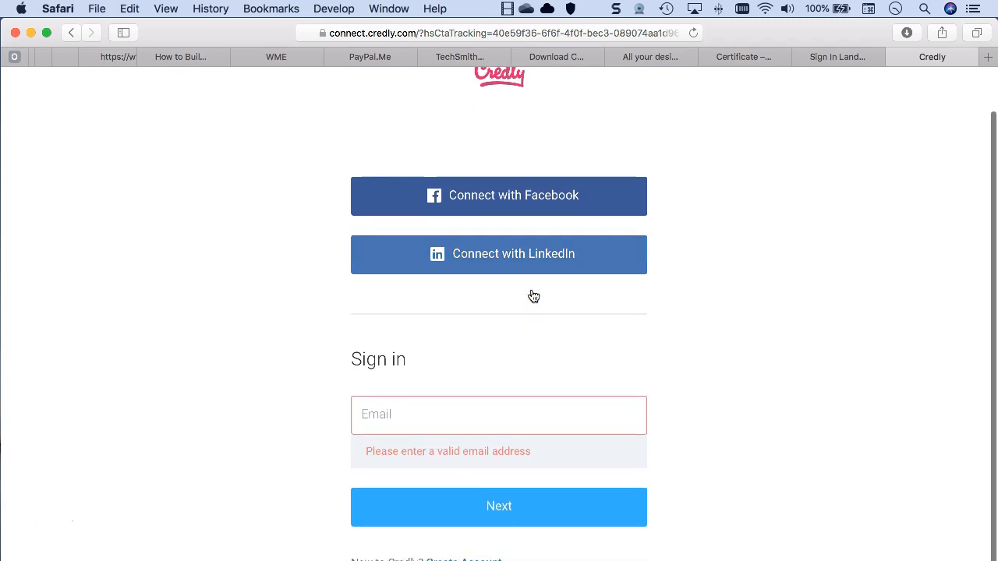
pyautogui.moveTo(531, 253)
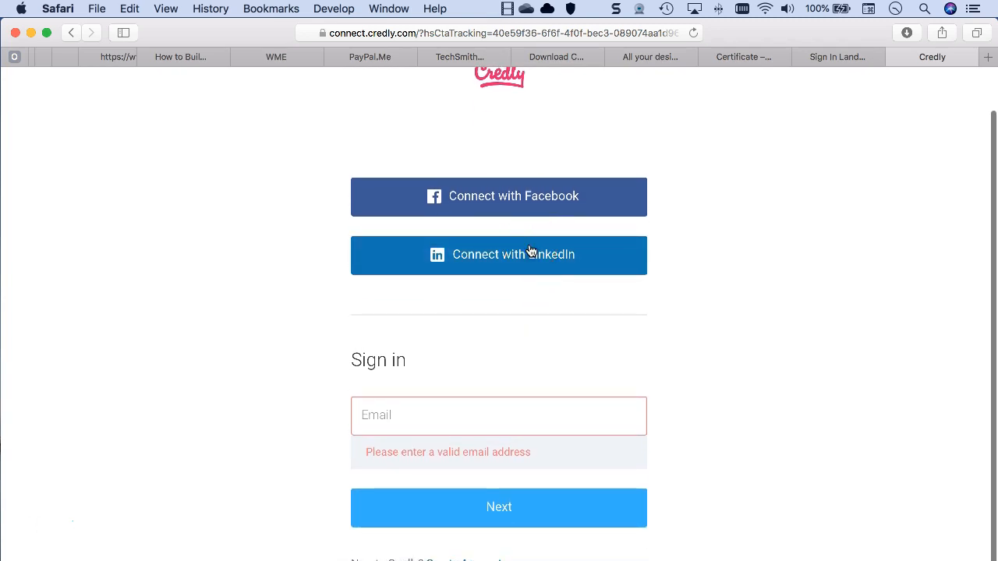
pyautogui.click(533, 256)
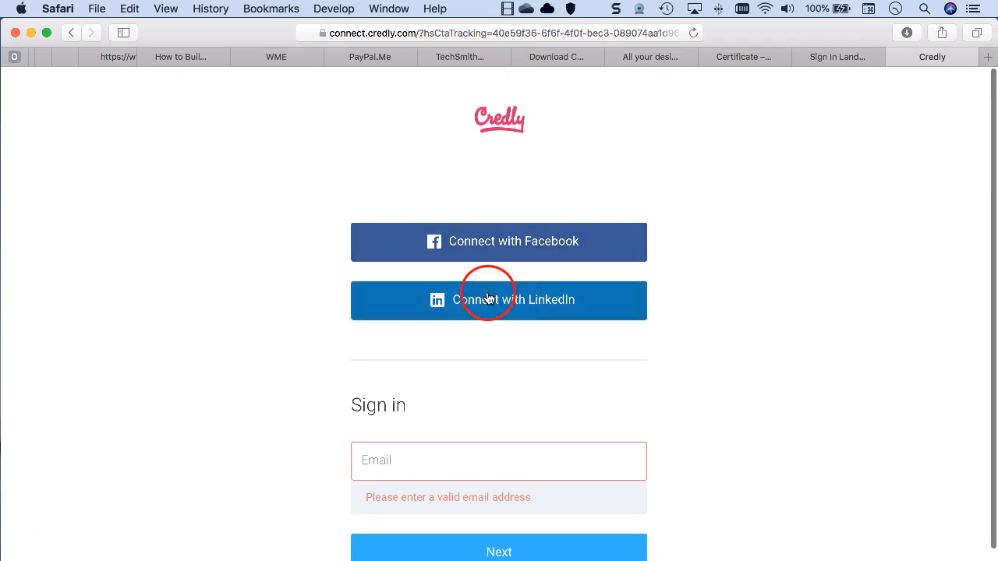
# Sign in with Facebook and confirm the login prompt to reach the account.
pyautogui.click(486, 299)
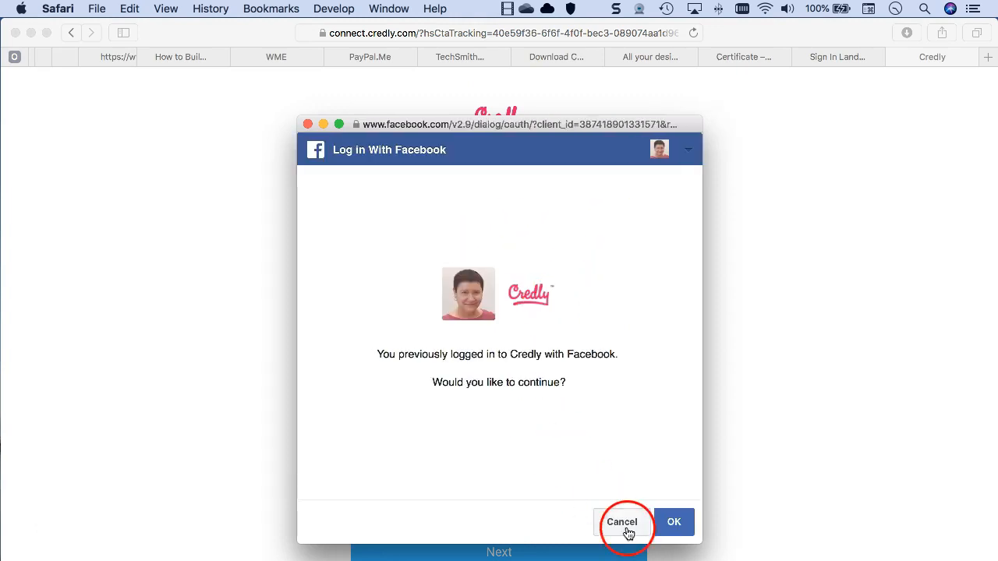
pyautogui.click(621, 523)
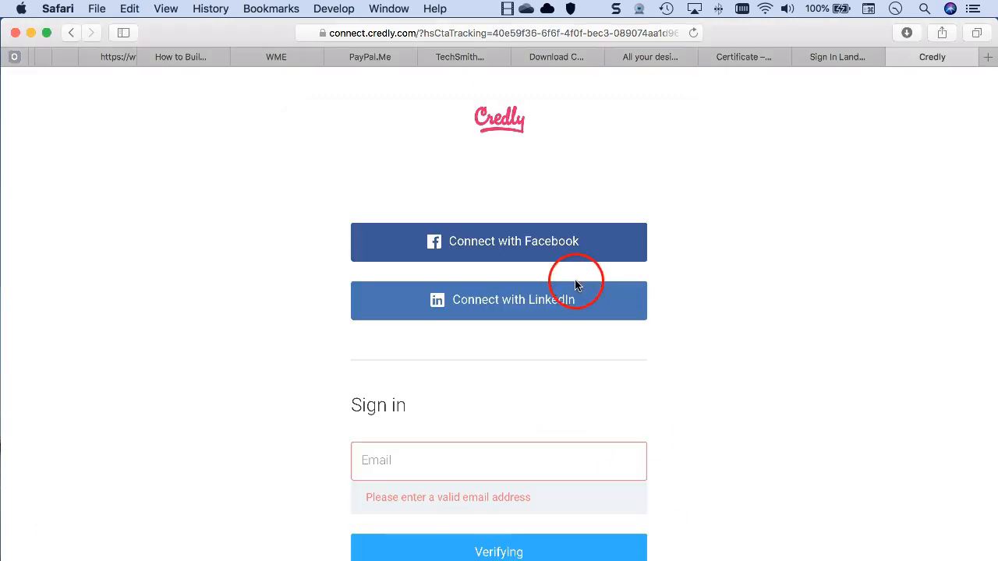
pyautogui.click(521, 257)
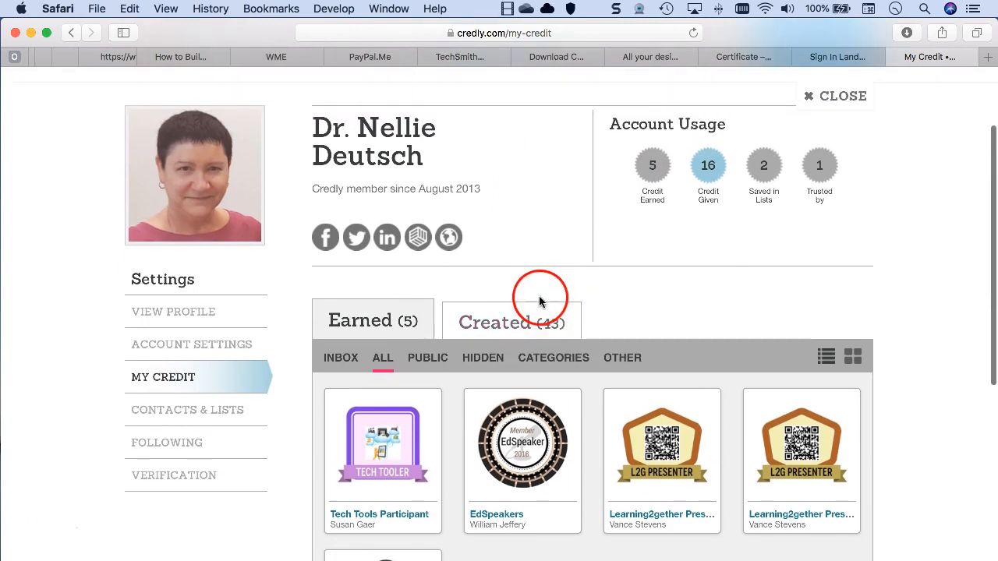
# Dismiss the free webinar announcement and view the My Credit page's earned badges.
pyautogui.click(512, 322)
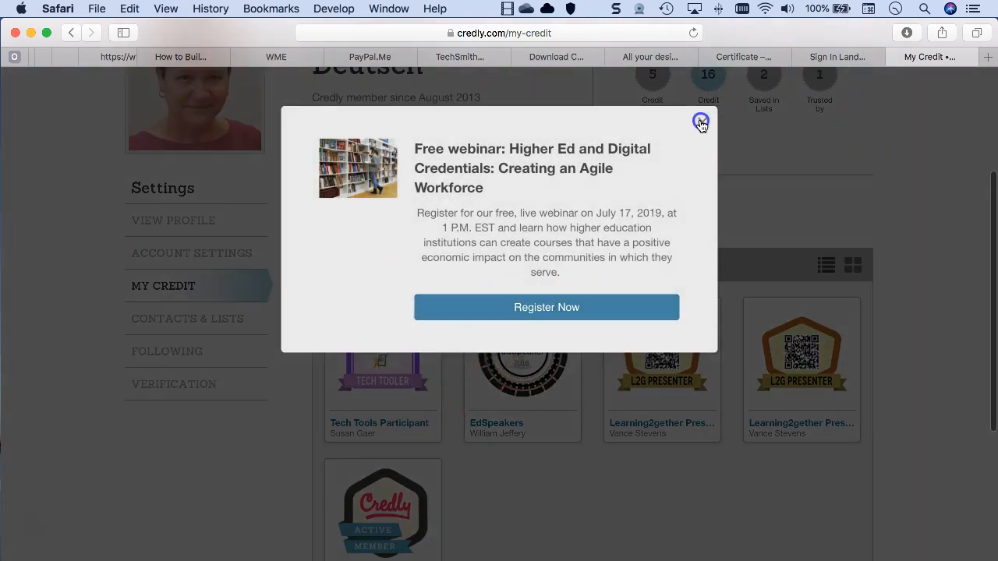
pyautogui.click(700, 122)
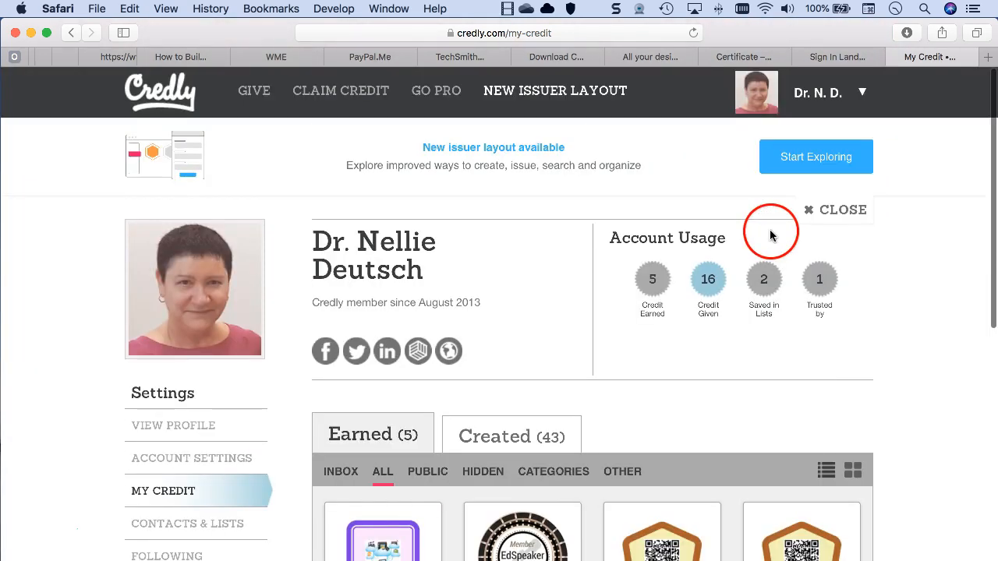
pyautogui.moveTo(937, 159)
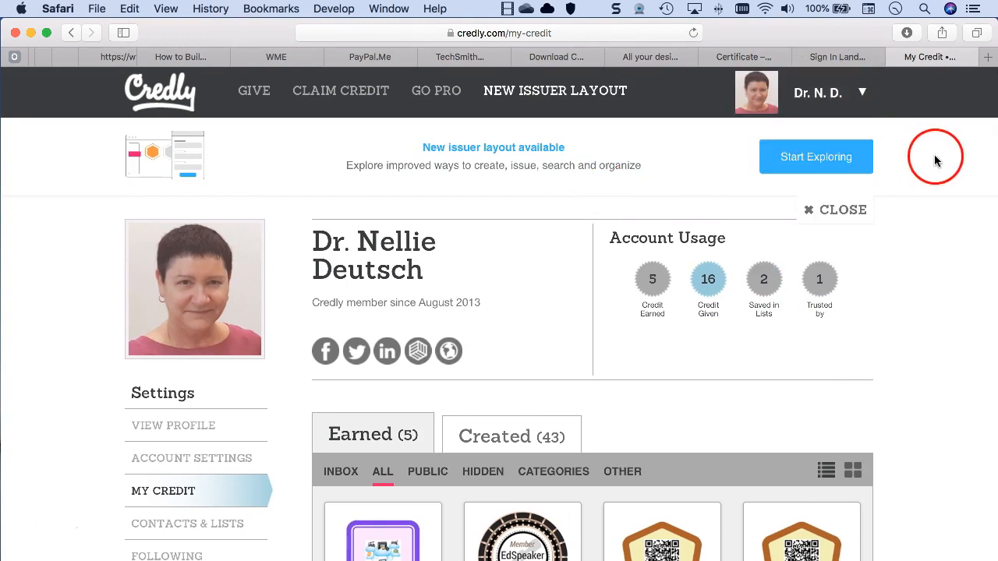
pyautogui.click(864, 93)
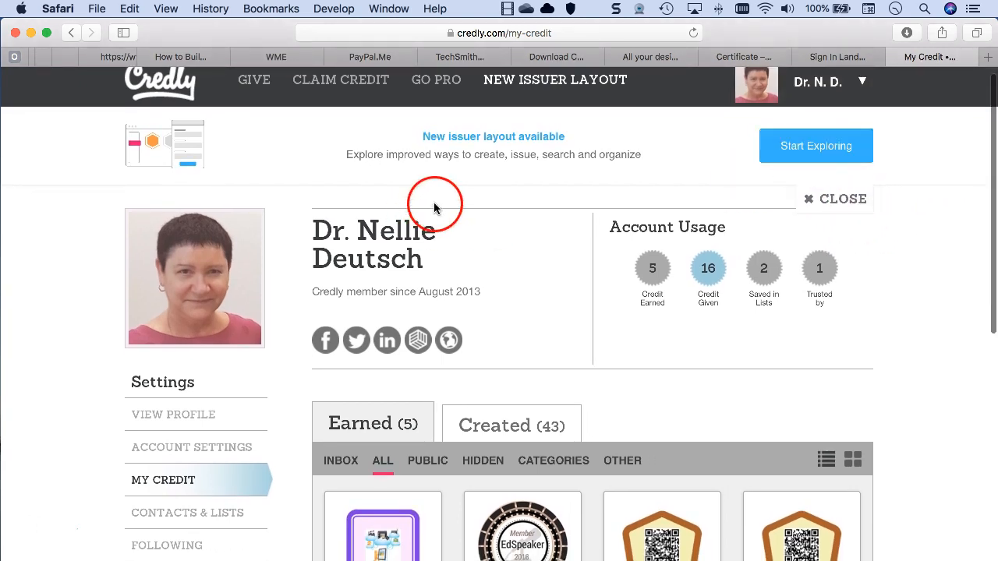
pyautogui.scroll(-3)
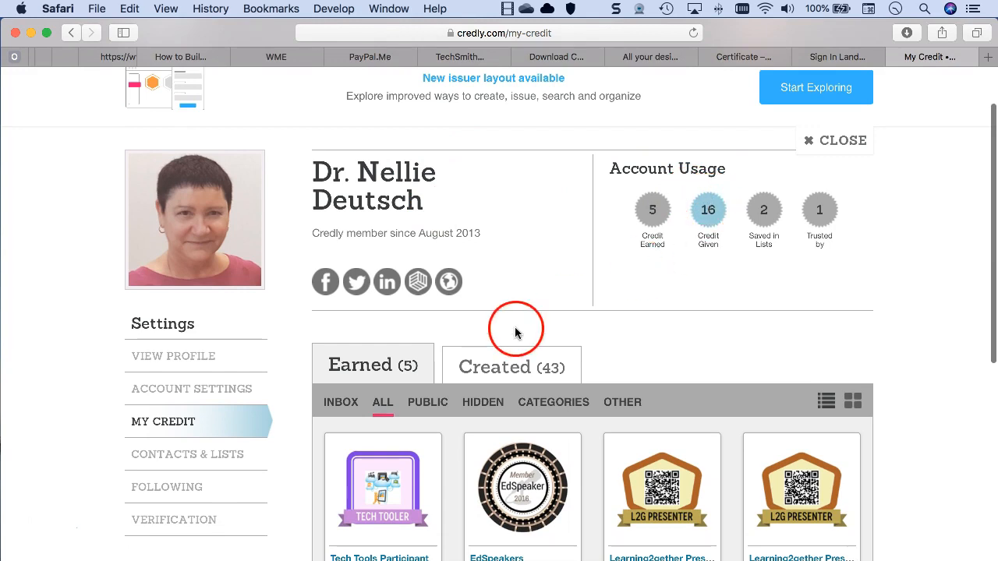
pyautogui.moveTo(670, 268)
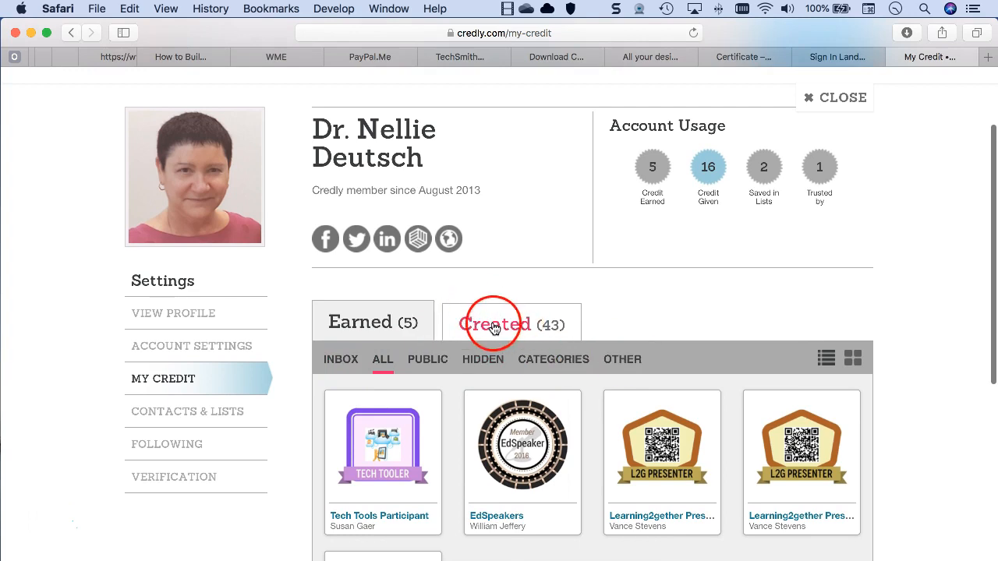
# Show the Created badges, browse the list and start editing the blue badge with red figures.
pyautogui.click(496, 324)
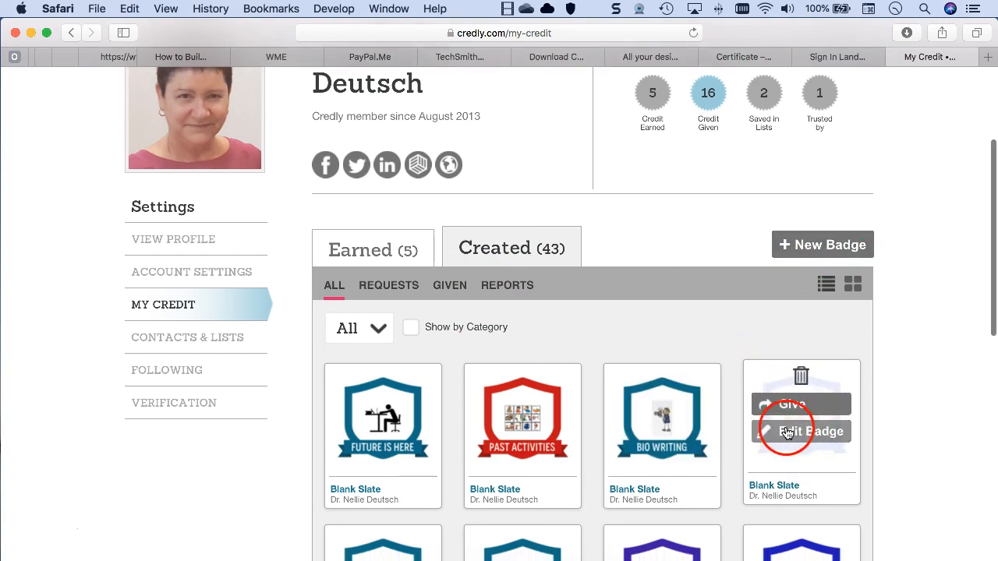
pyautogui.scroll(-3)
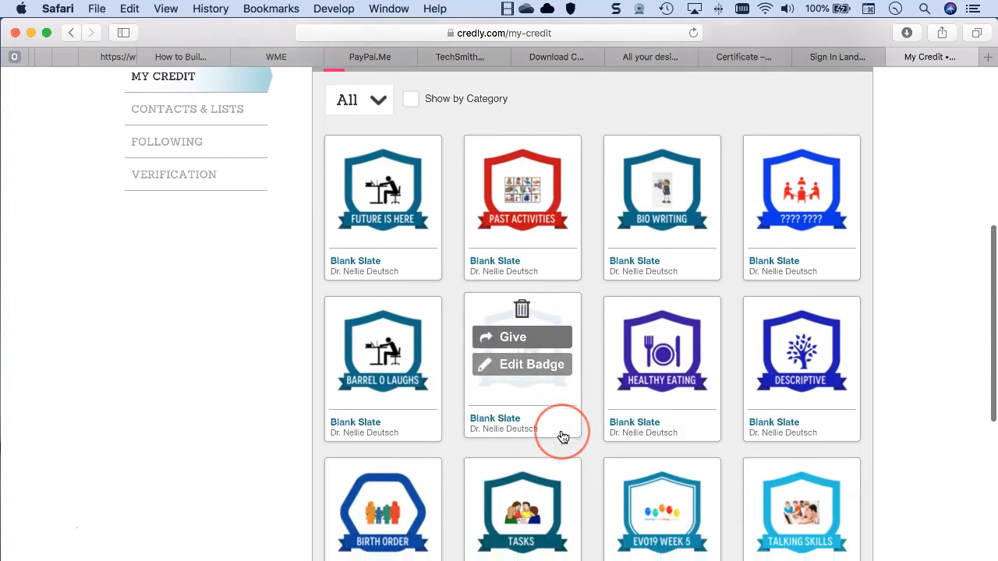
pyautogui.scroll(-3)
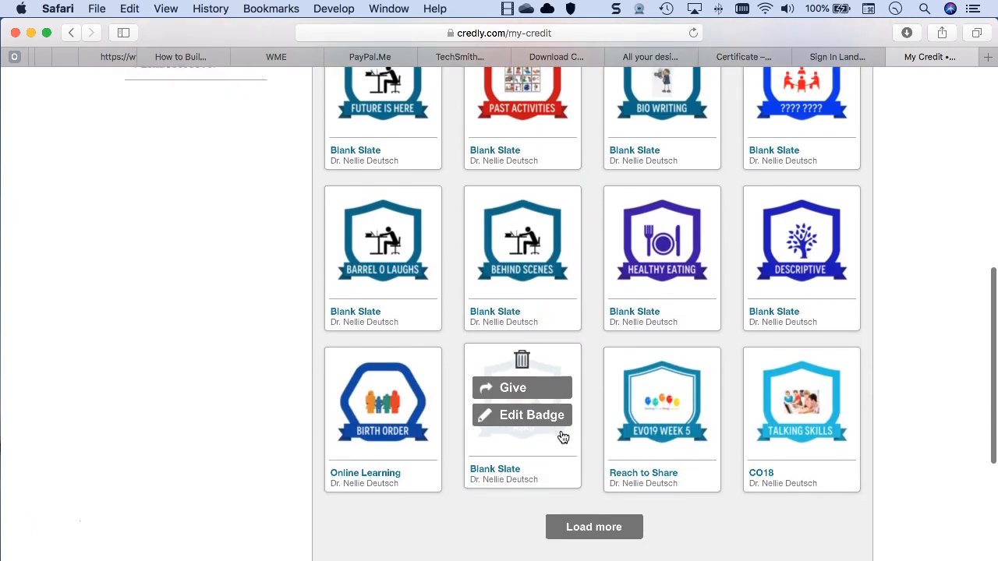
pyautogui.scroll(3)
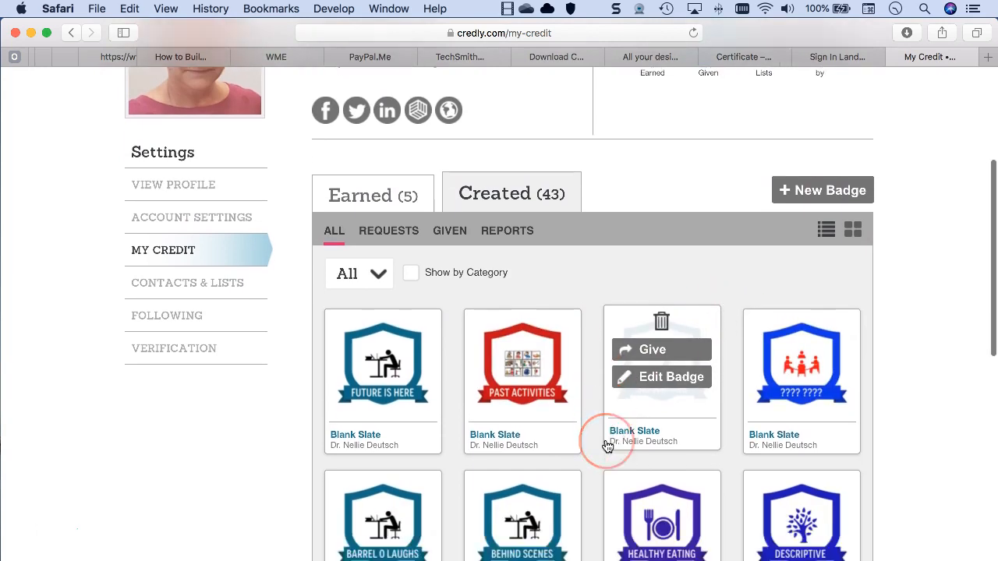
pyautogui.scroll(-3)
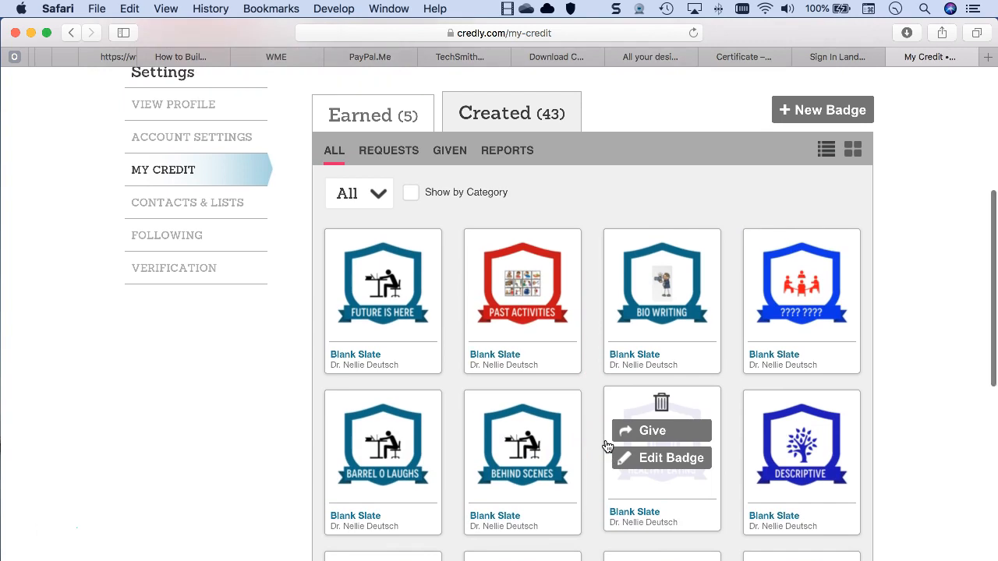
pyautogui.scroll(-3)
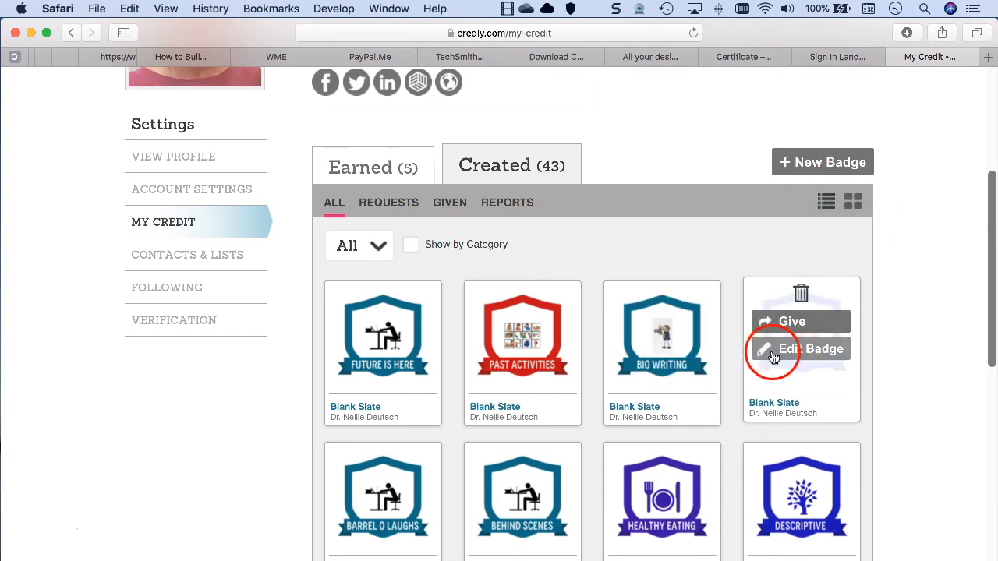
pyautogui.moveTo(794, 351)
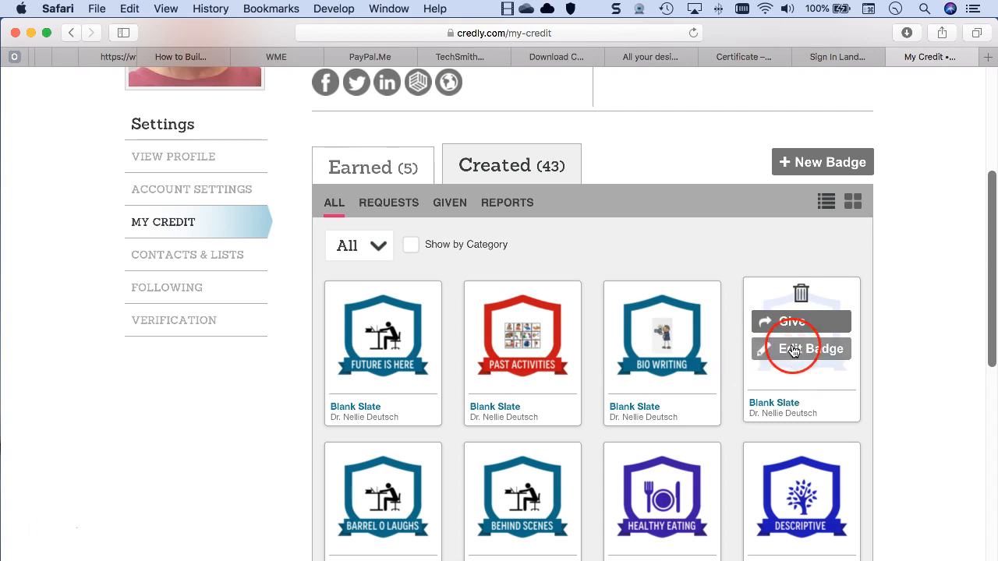
pyautogui.click(801, 349)
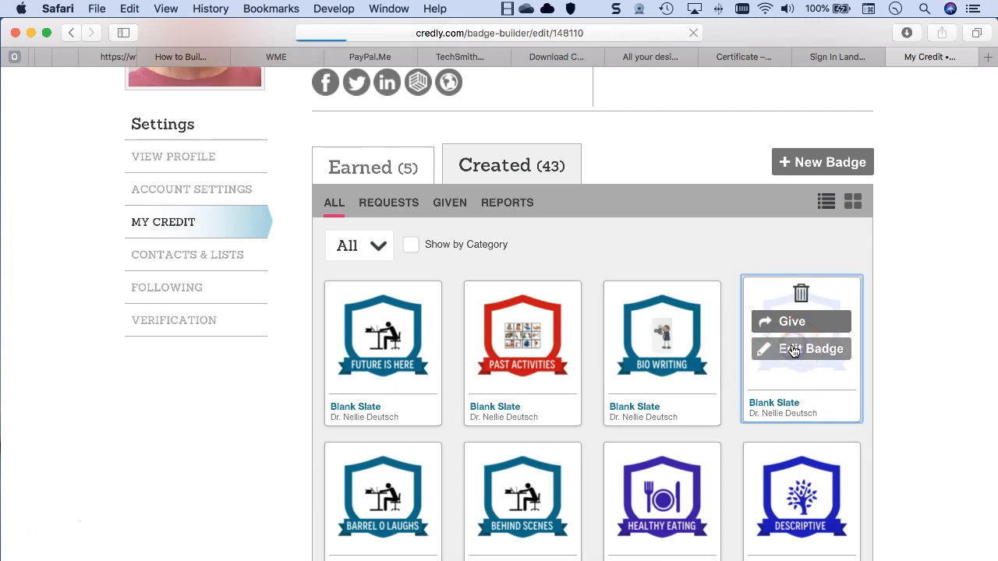
# Load the badge builder and show the Shape tool choices for the blue shield badge.
pyautogui.click(802, 350)
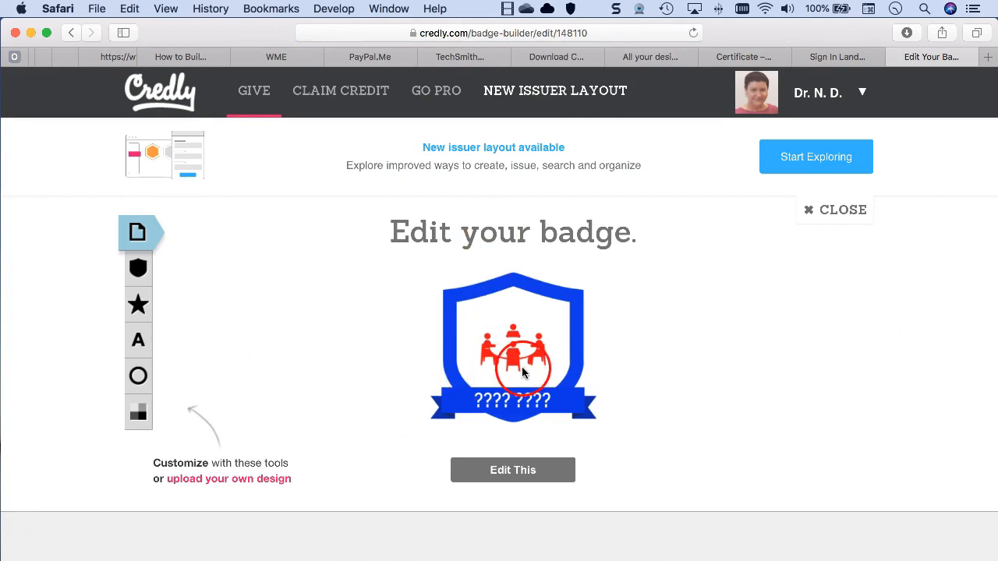
pyautogui.click(513, 471)
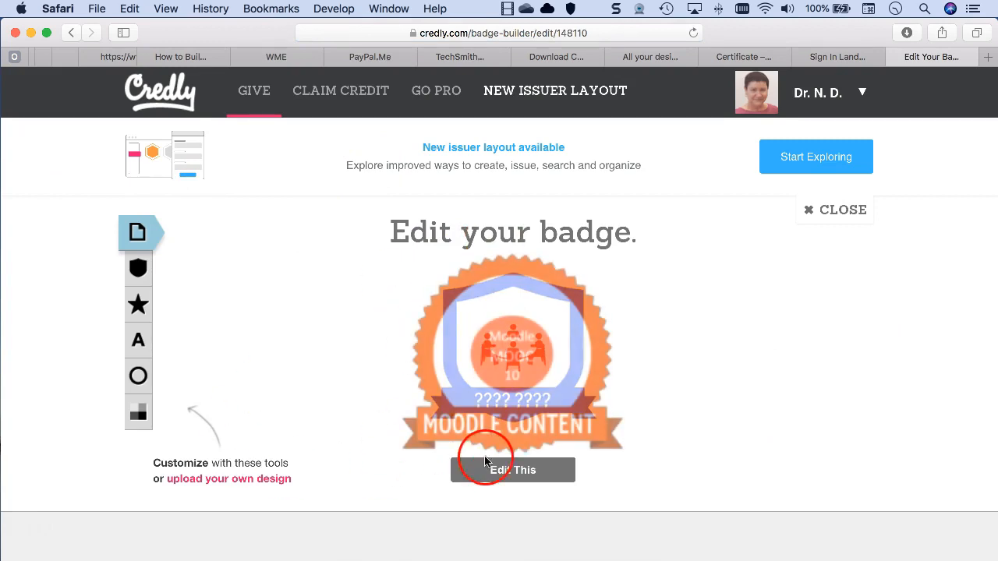
pyautogui.click(513, 470)
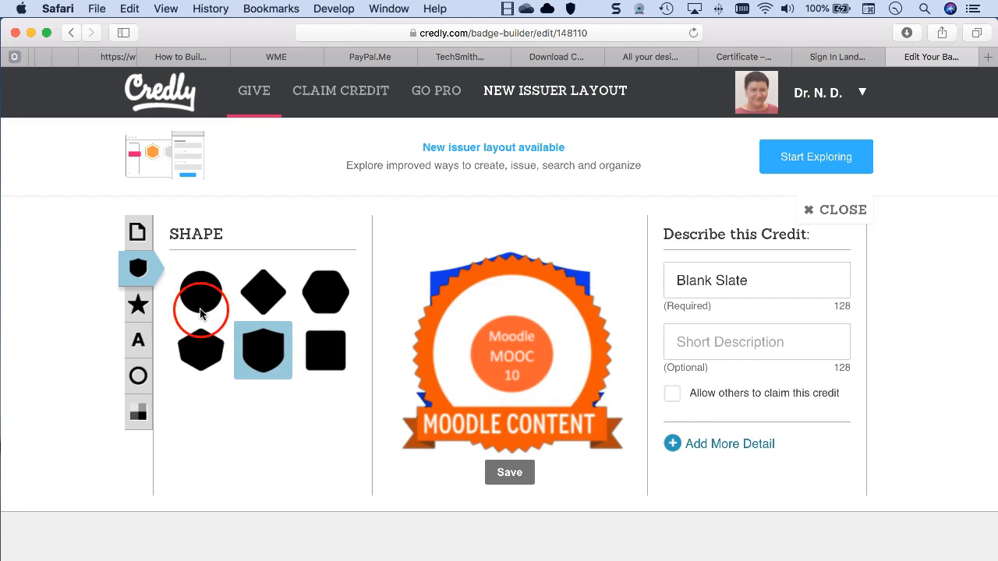
pyautogui.moveTo(137, 340)
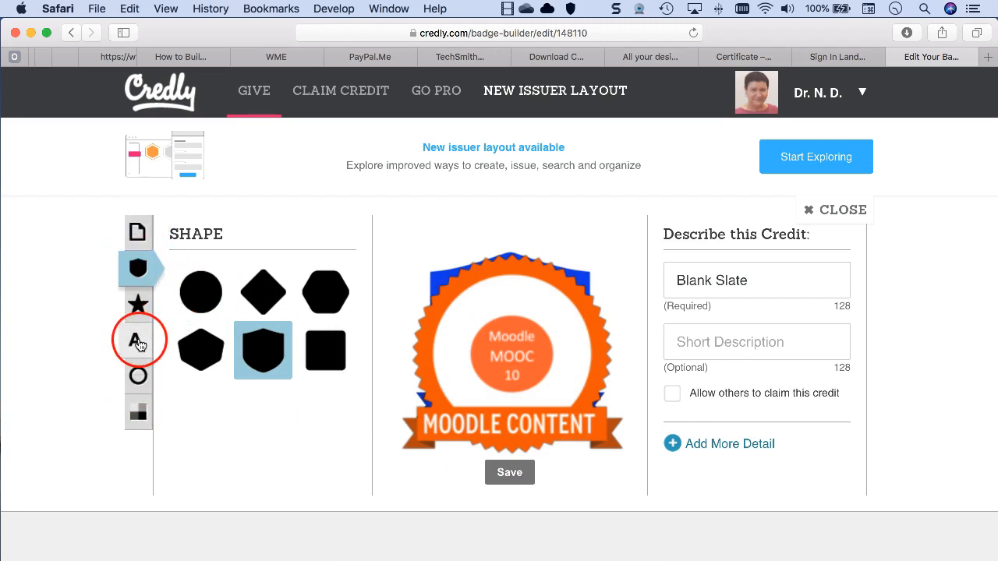
pyautogui.moveTo(137, 340)
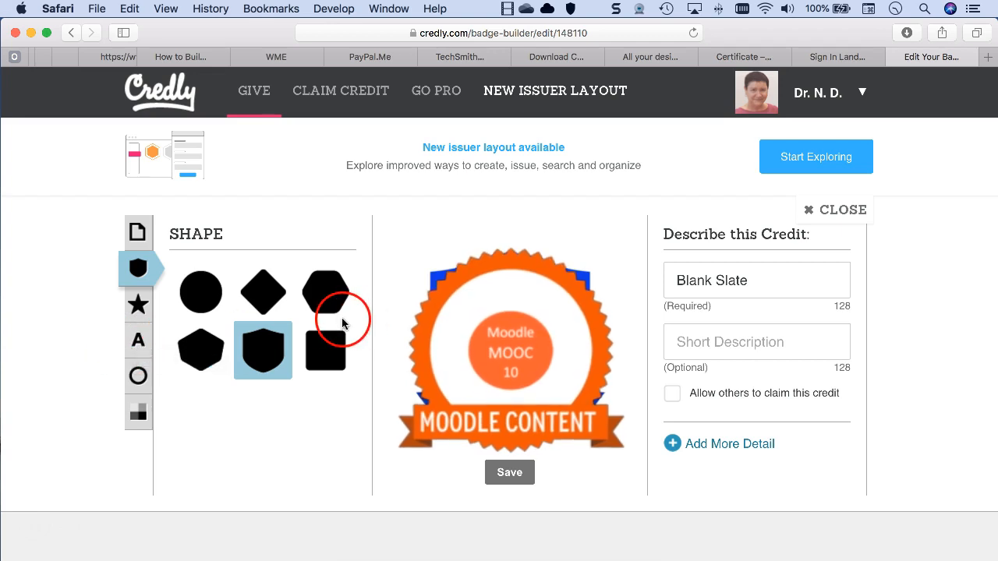
# Look through the shape options, then return to the Edit your badge preview.
pyautogui.click(325, 292)
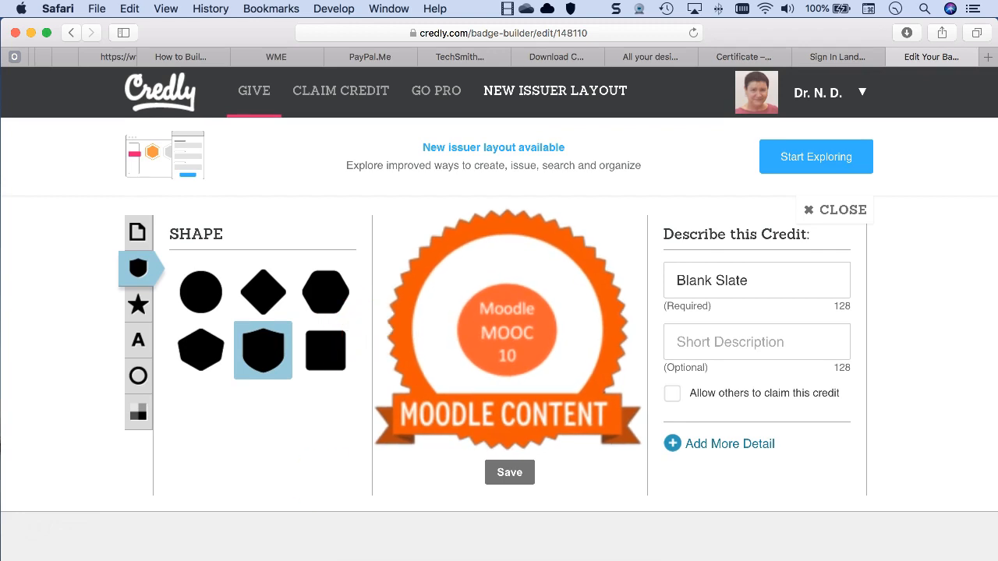
pyautogui.click(324, 349)
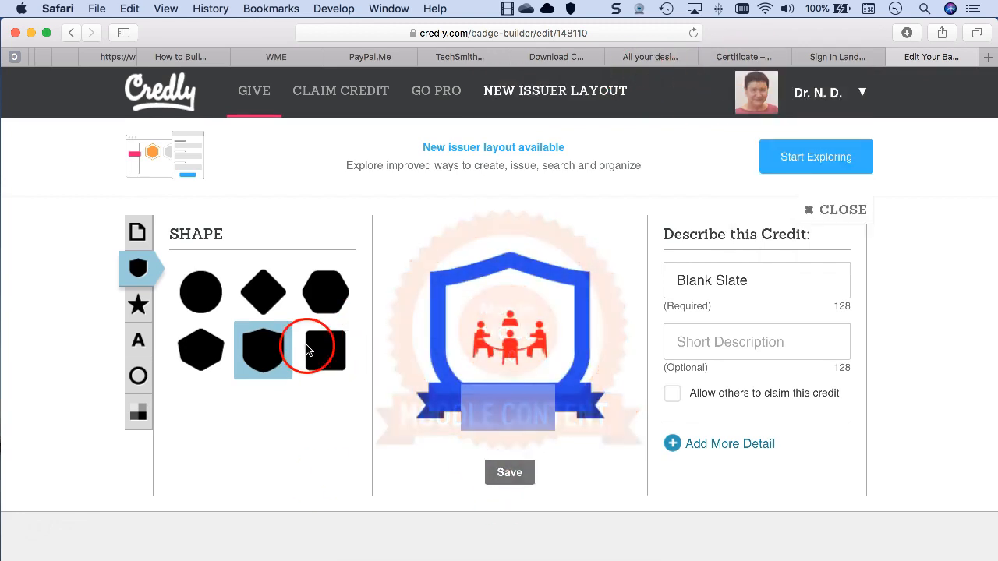
pyautogui.click(137, 232)
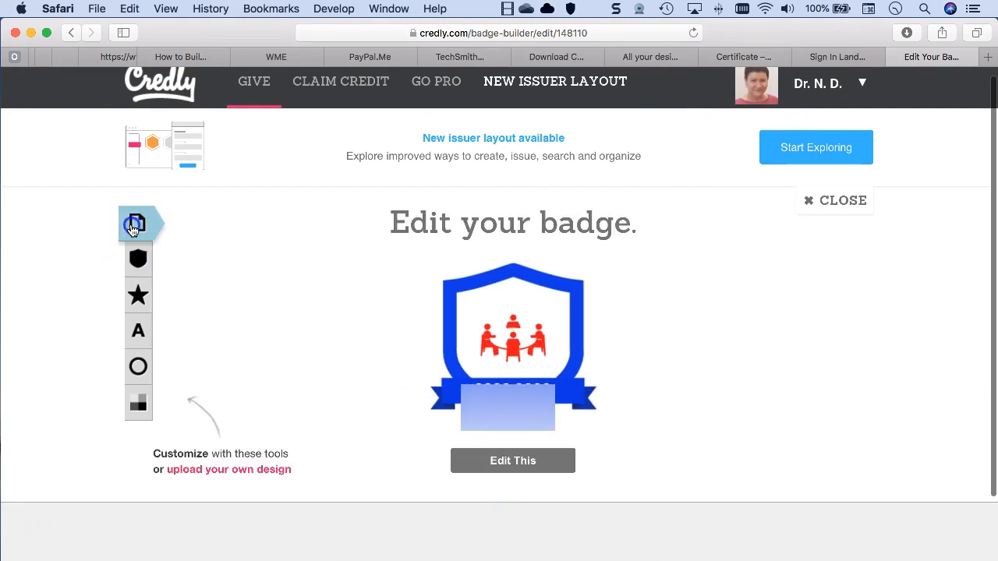